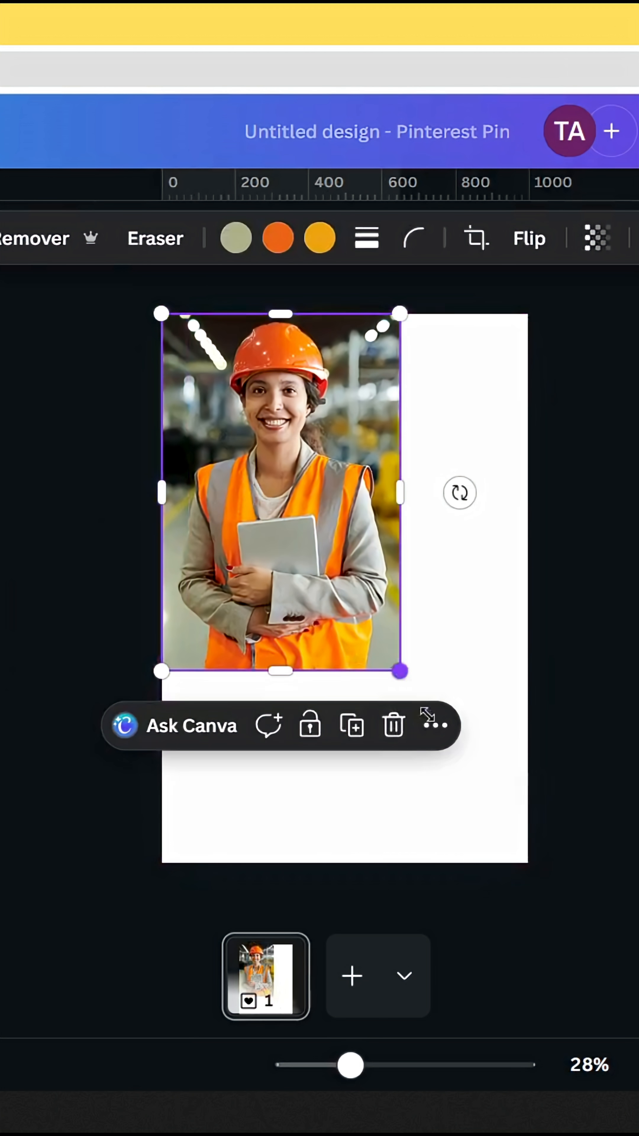
# Search the Elements library for 'curve' graphics.
pyautogui.click(52, 605)
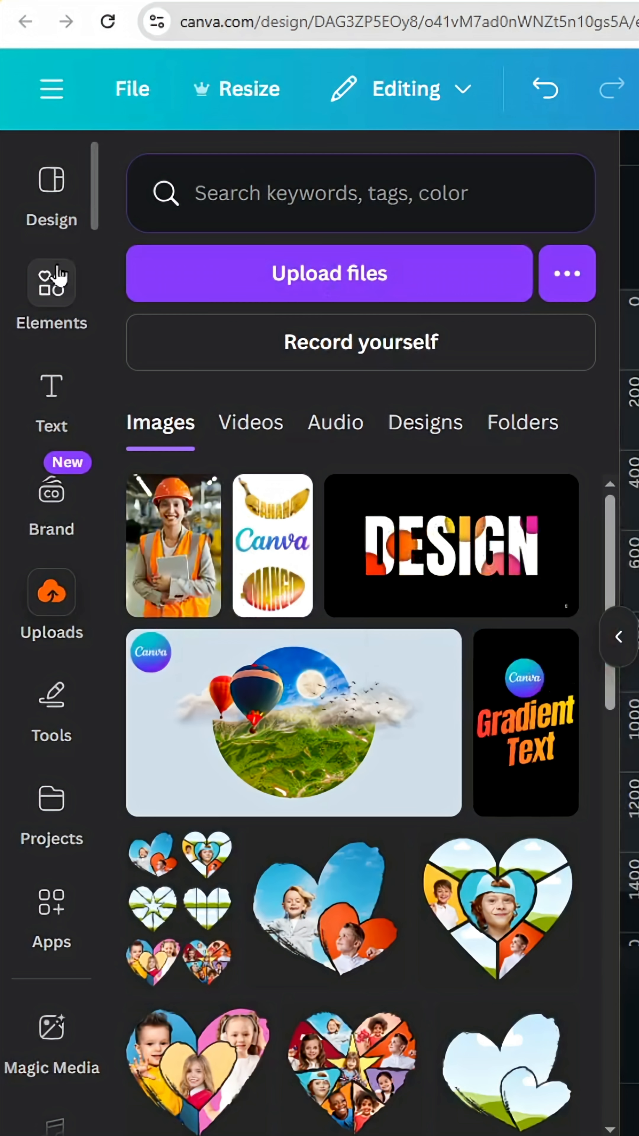
pyautogui.click(51, 283)
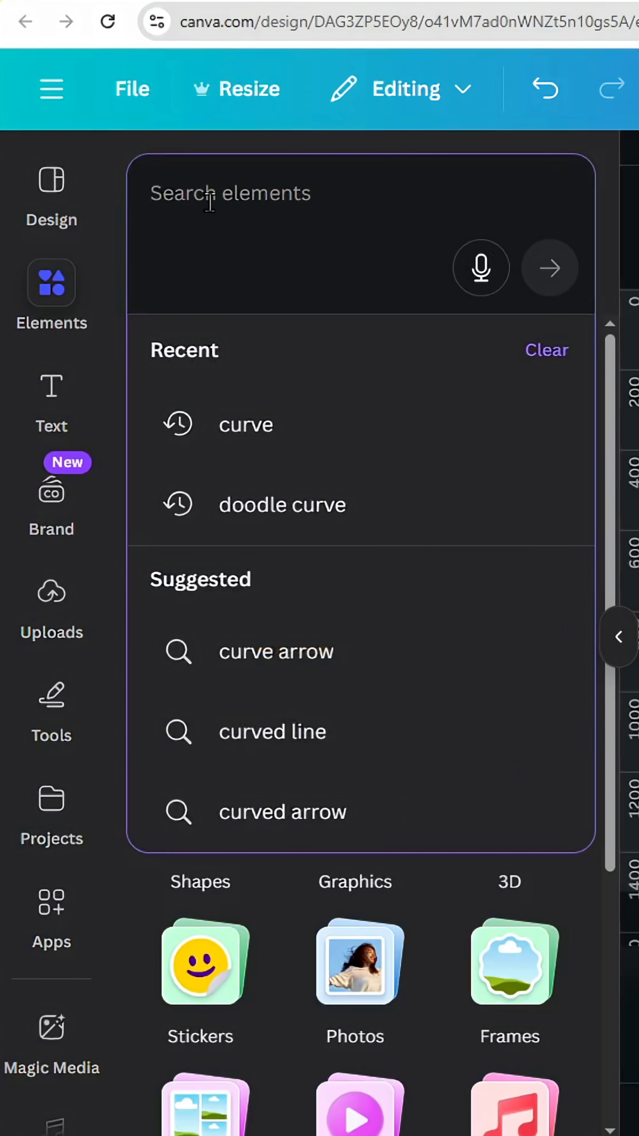
pyautogui.click(246, 425)
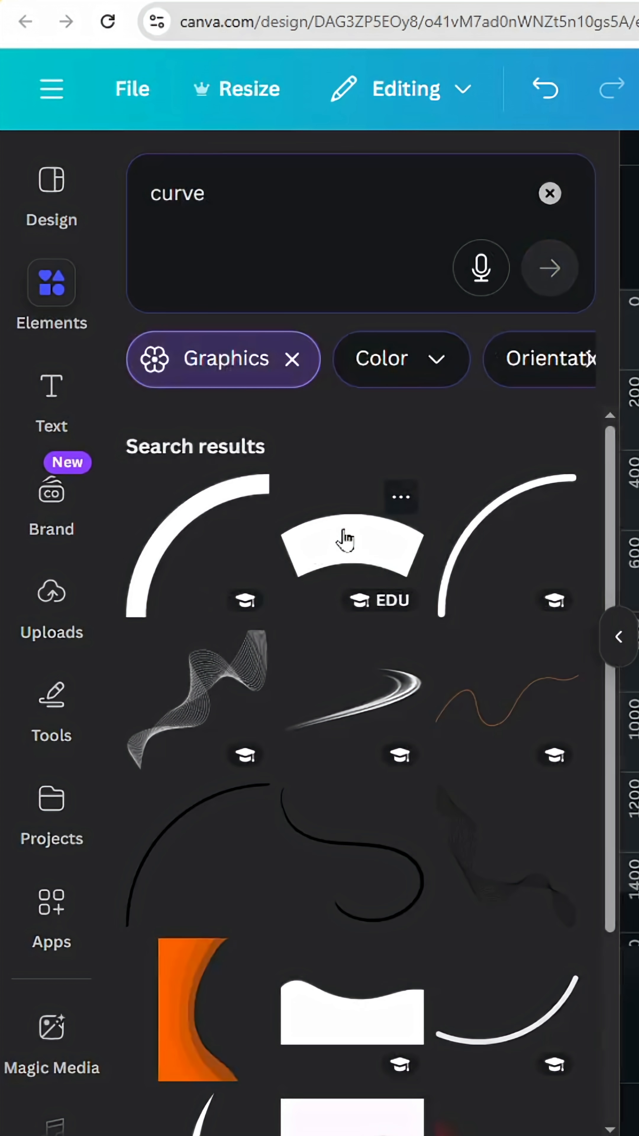
# Add a curve graphic over the worker photo and colour it white.
pyautogui.click(352, 539)
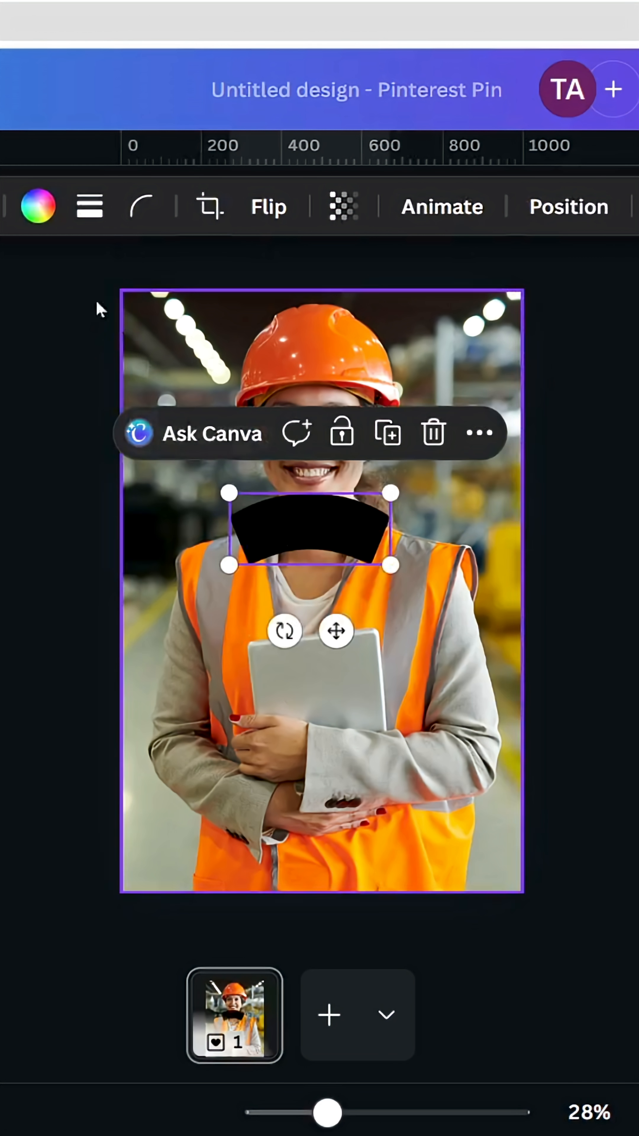
pyautogui.click(38, 207)
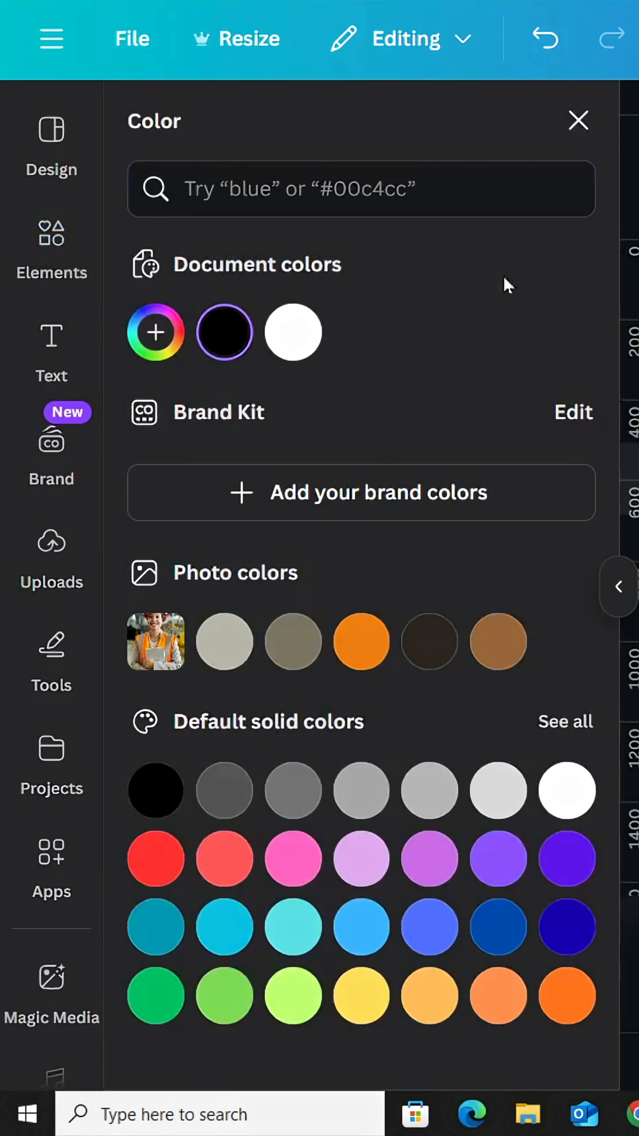
pyautogui.click(578, 121)
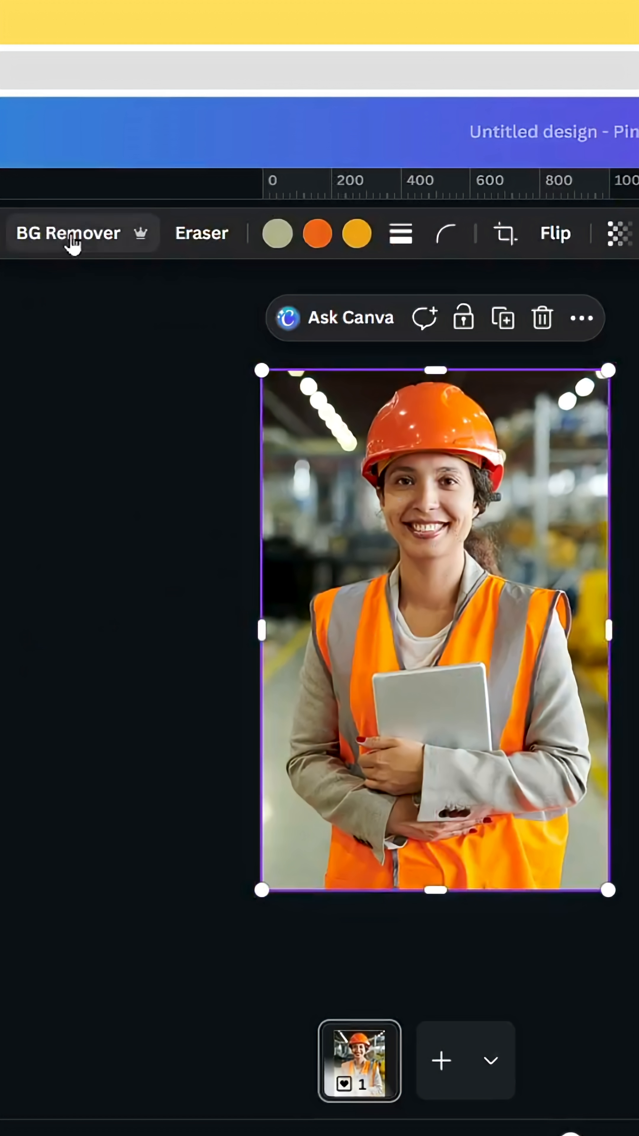
# Remove the worker photo's background so her head overlaps the white curve.
pyautogui.click(69, 233)
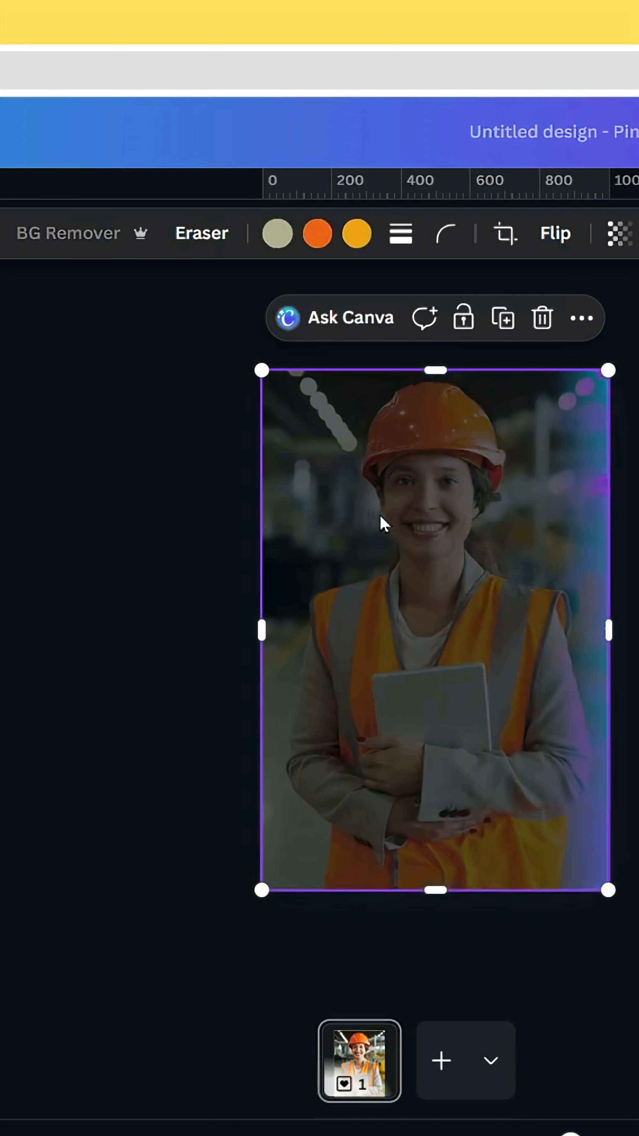
pyautogui.click(67, 233)
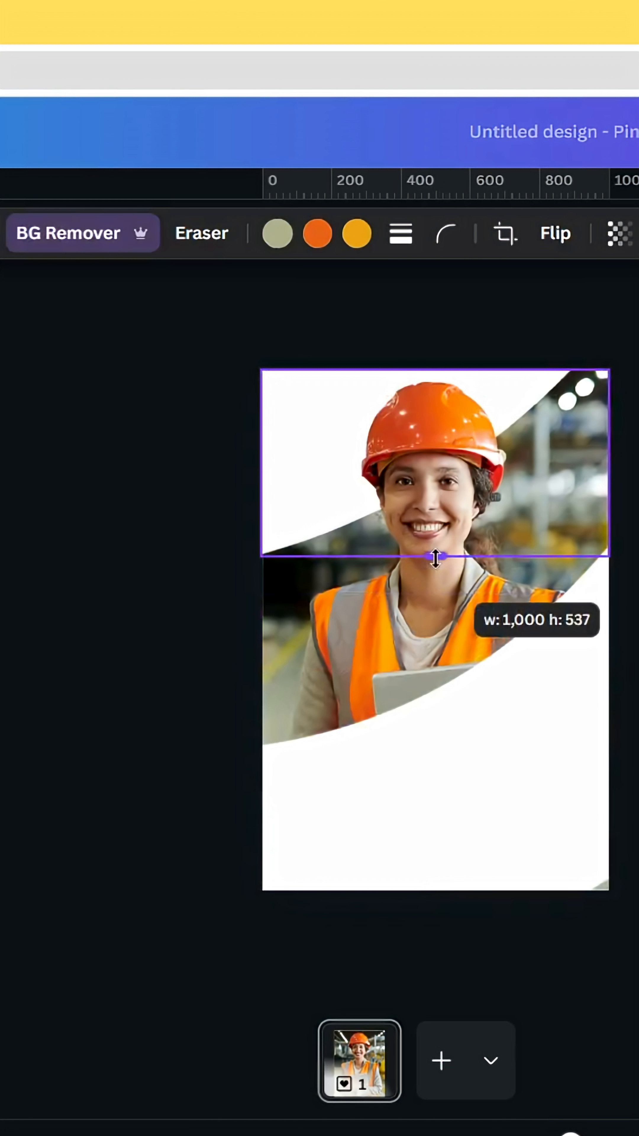
pyautogui.click(145, 740)
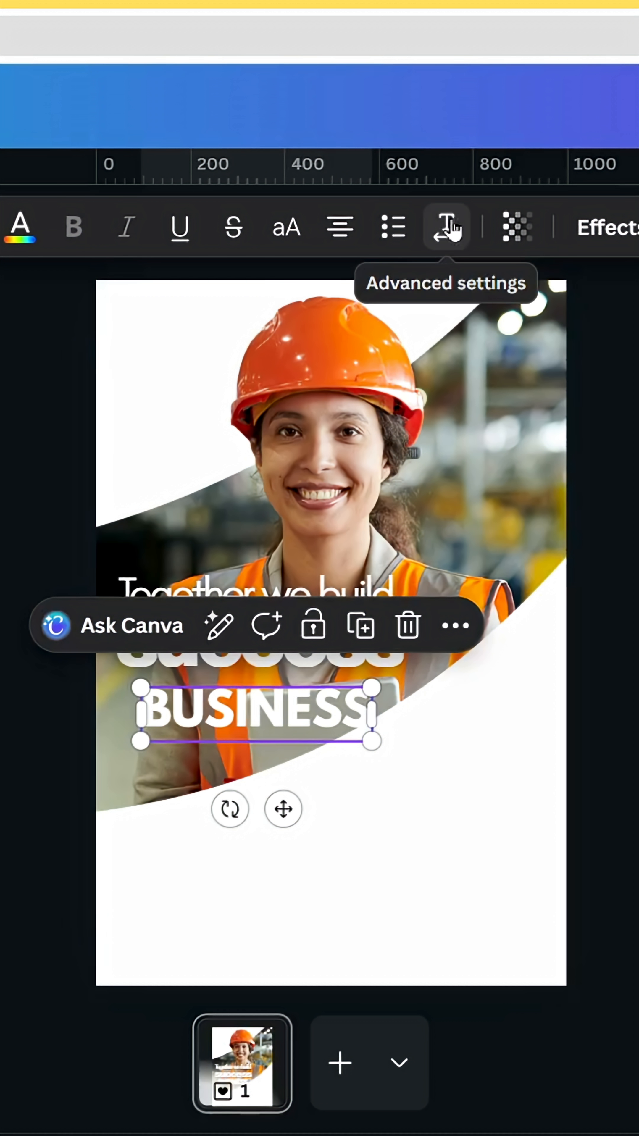
# Bring up letter and line spacing for the BUSINESS text (letter 0, line 1.4).
pyautogui.click(446, 227)
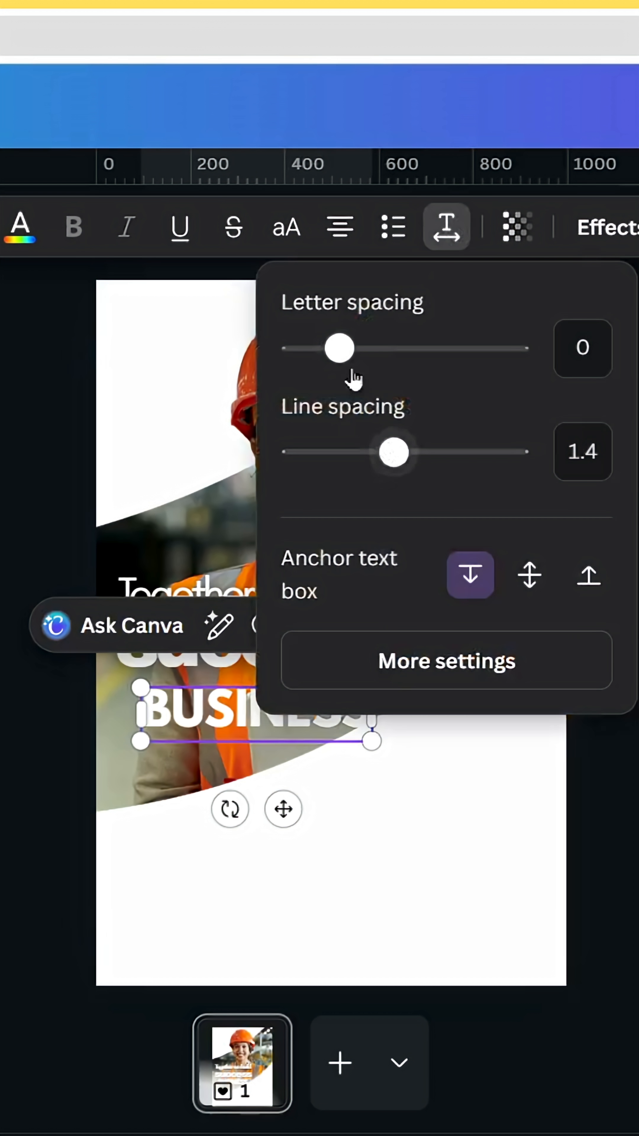
pyautogui.moveTo(341, 348)
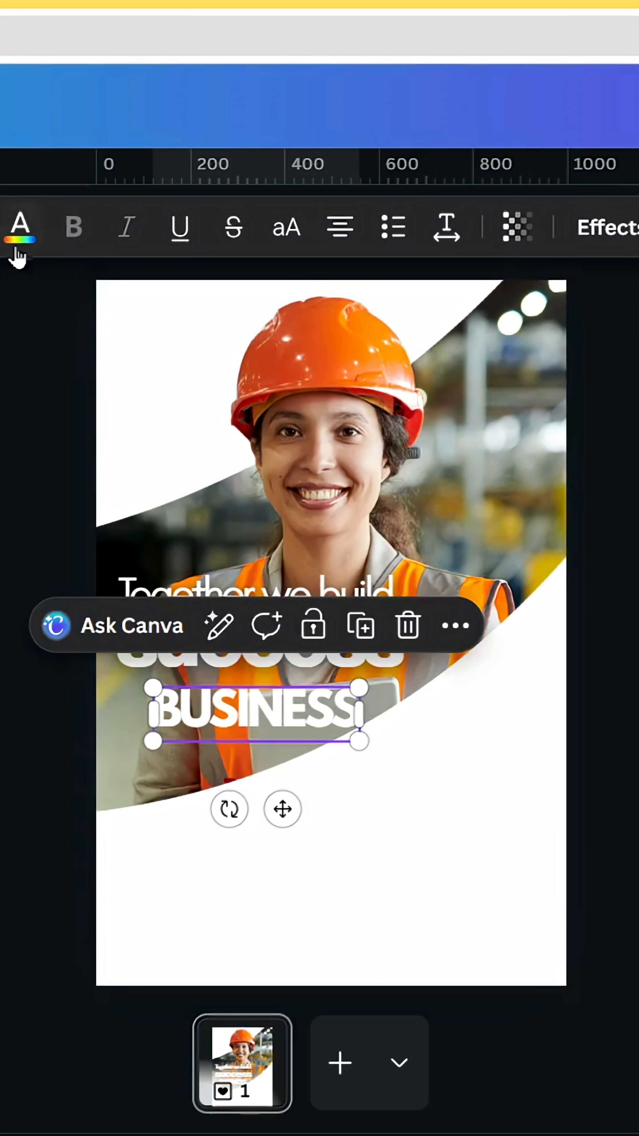
# Colour the word BUSINESS with the default red-orange gradient.
pyautogui.click(20, 227)
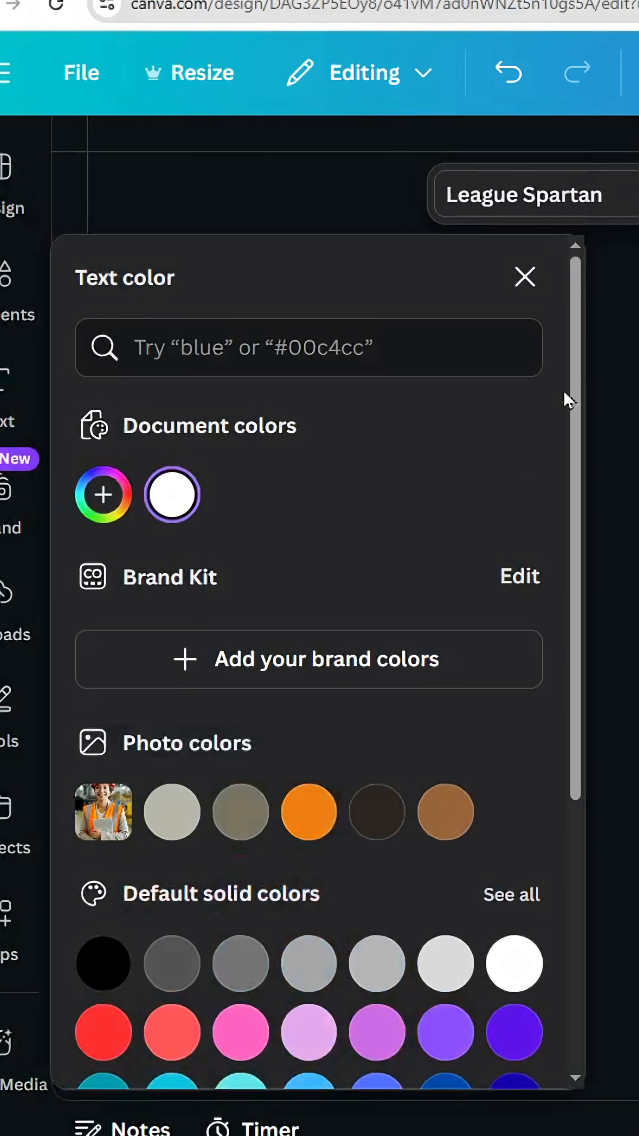
pyautogui.scroll(-3)
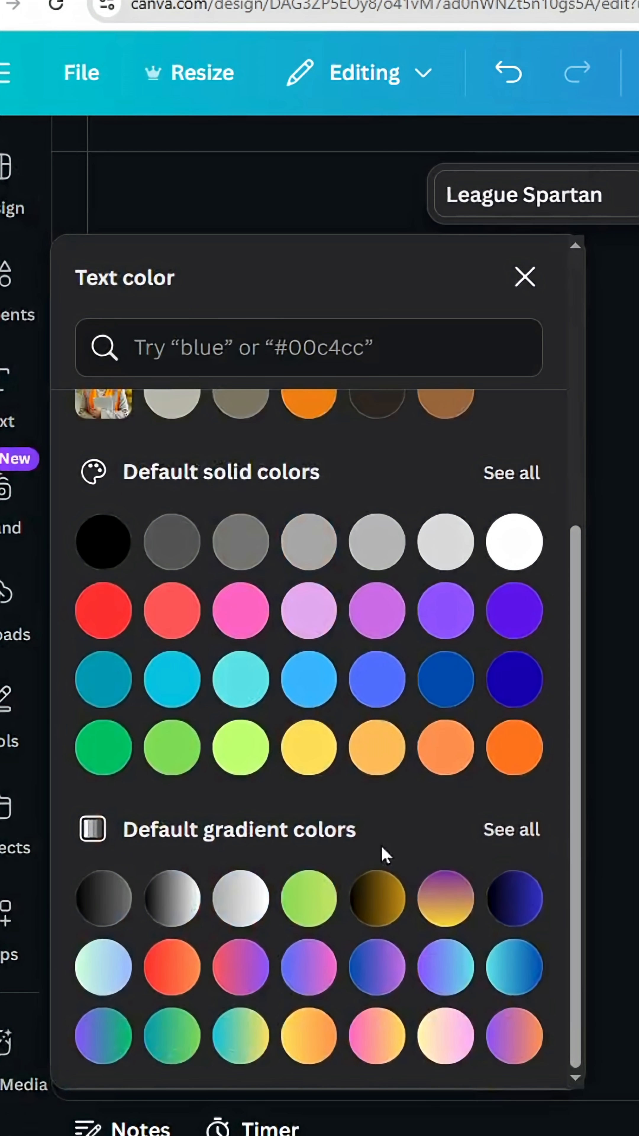
pyautogui.click(172, 968)
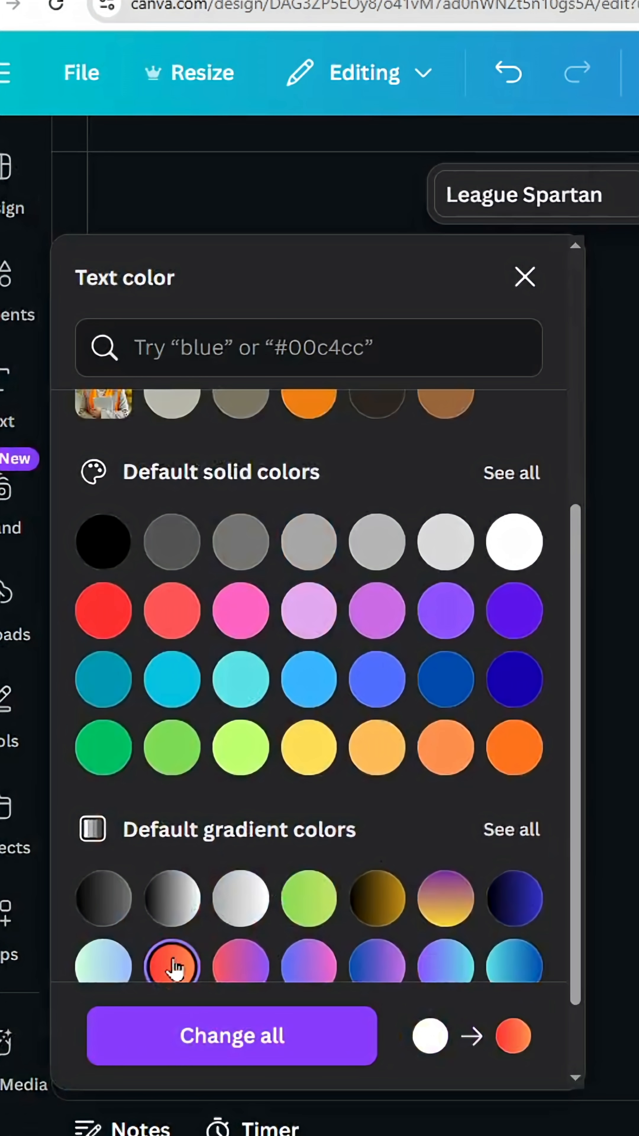